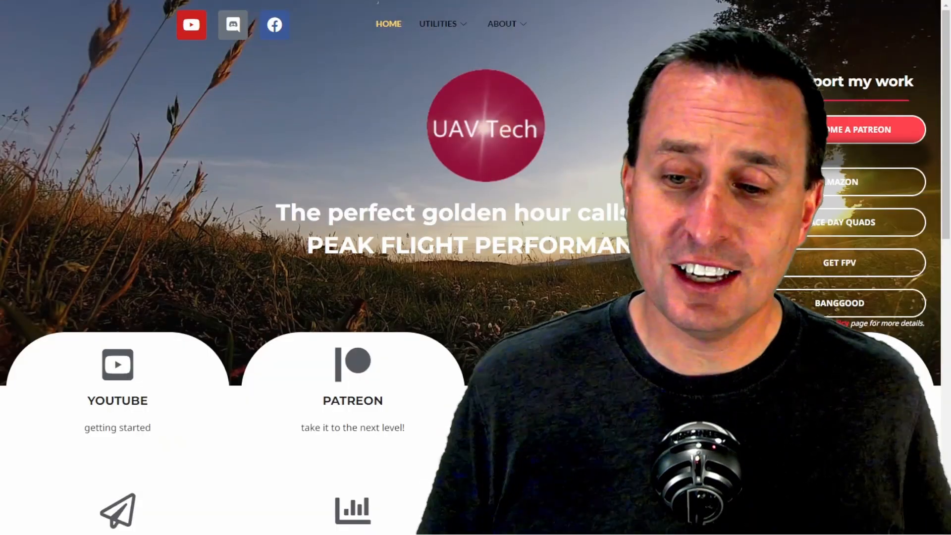
Step: Open INAV 6.1 Presets and browse the whoop, micro, 5" racer and cinelifter sections
scroll(down, 3)
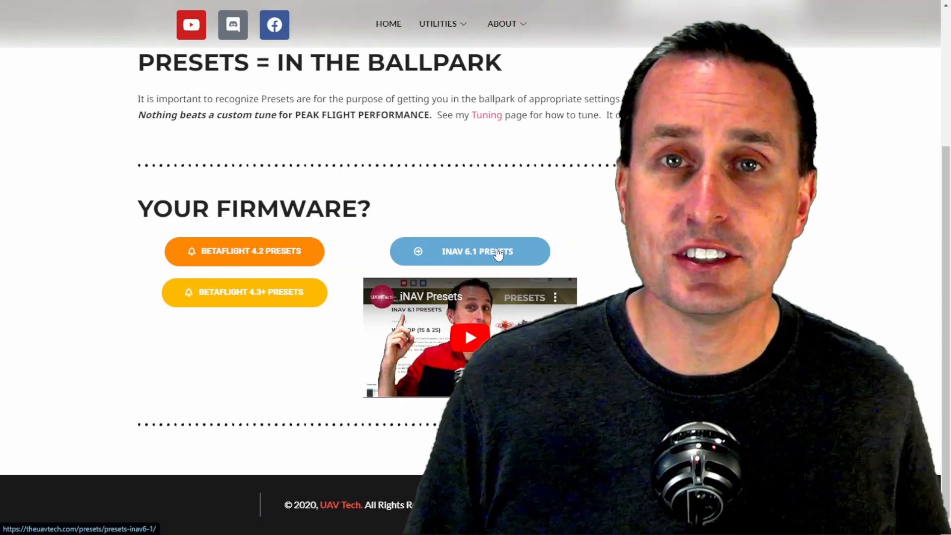
click(496, 252)
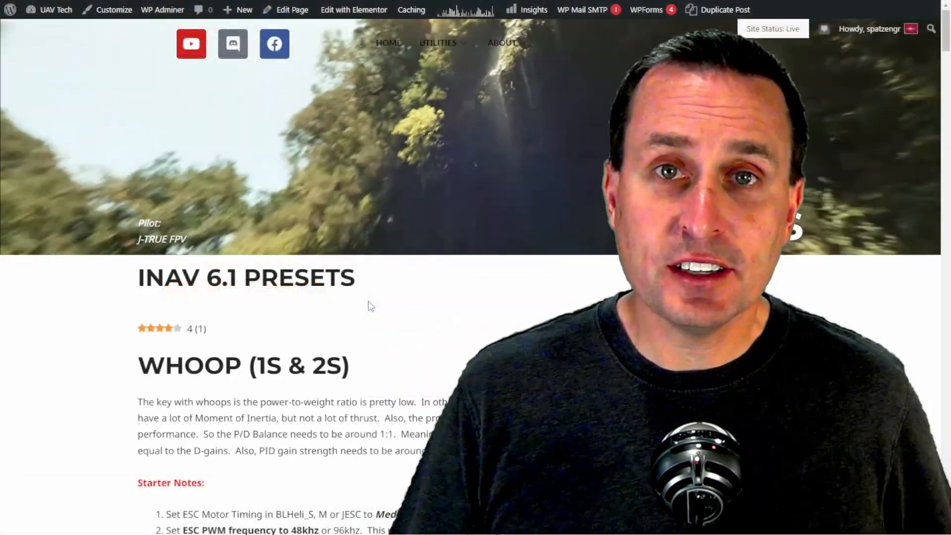
scroll(down, 3)
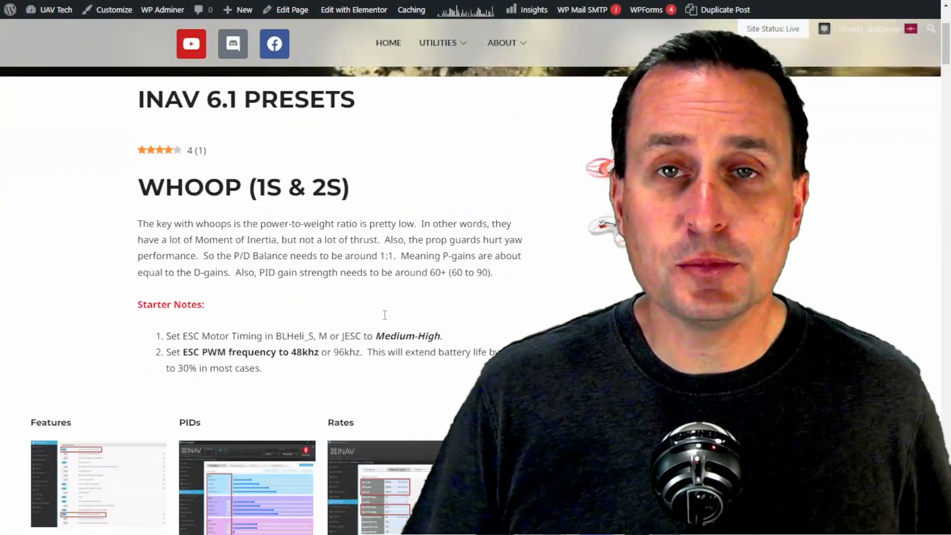
scroll(down, 3)
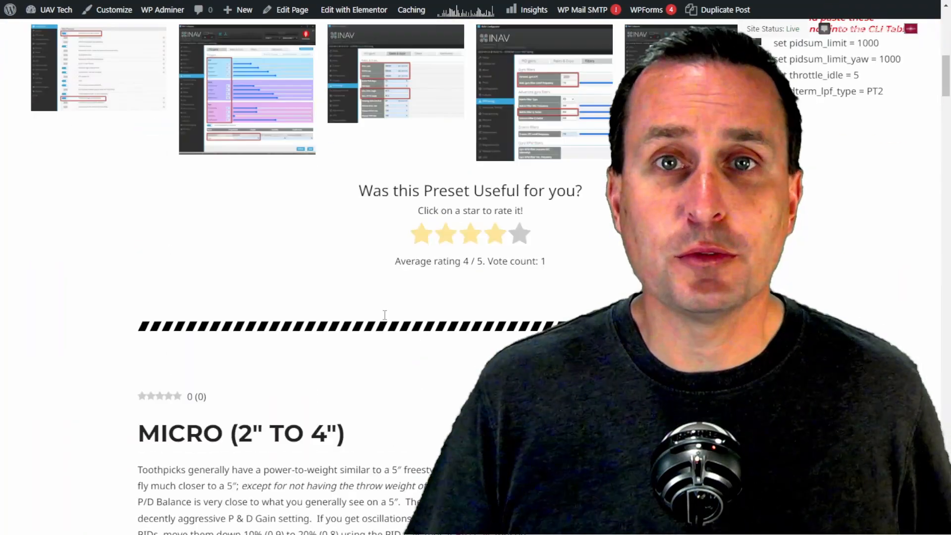
scroll(up, 3)
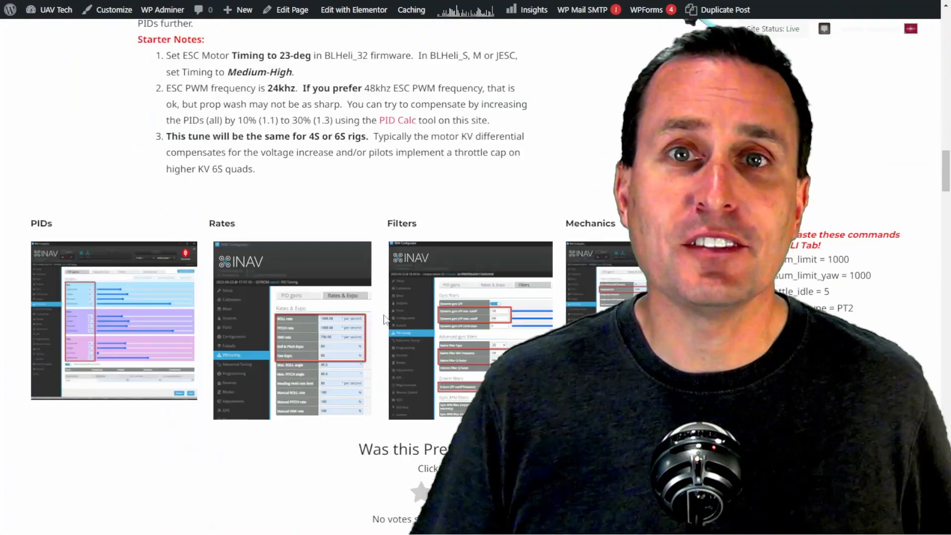
scroll(down, 3)
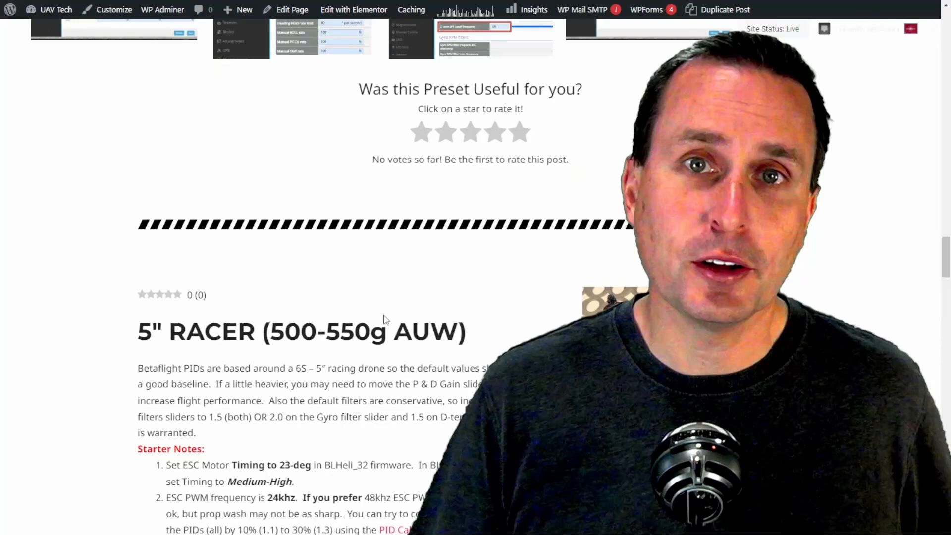
scroll(down, 3)
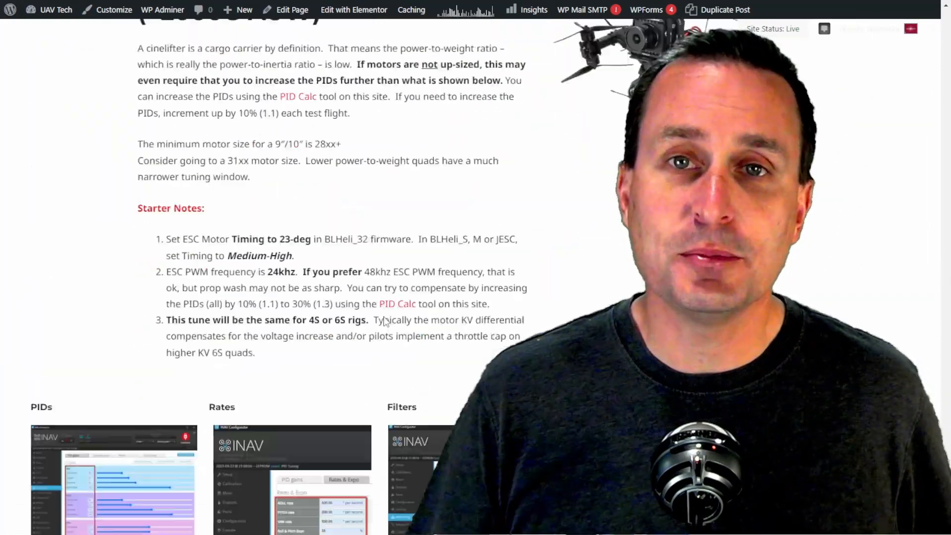
scroll(down, 3)
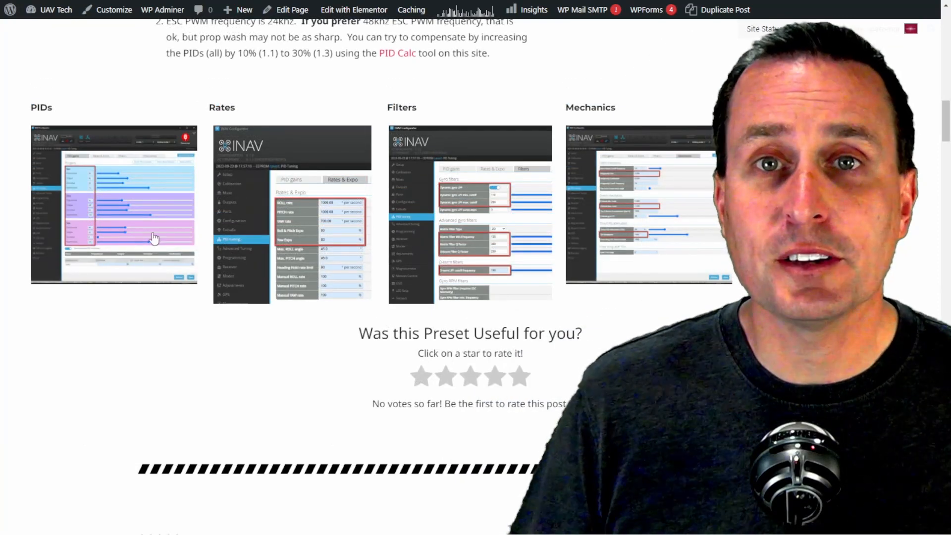
mouse_move(400, 233)
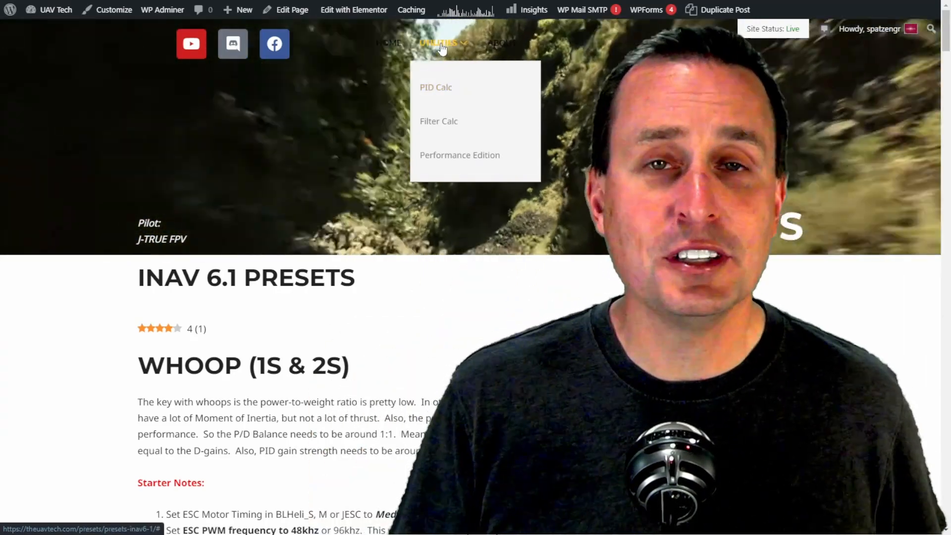
mouse_move(447, 92)
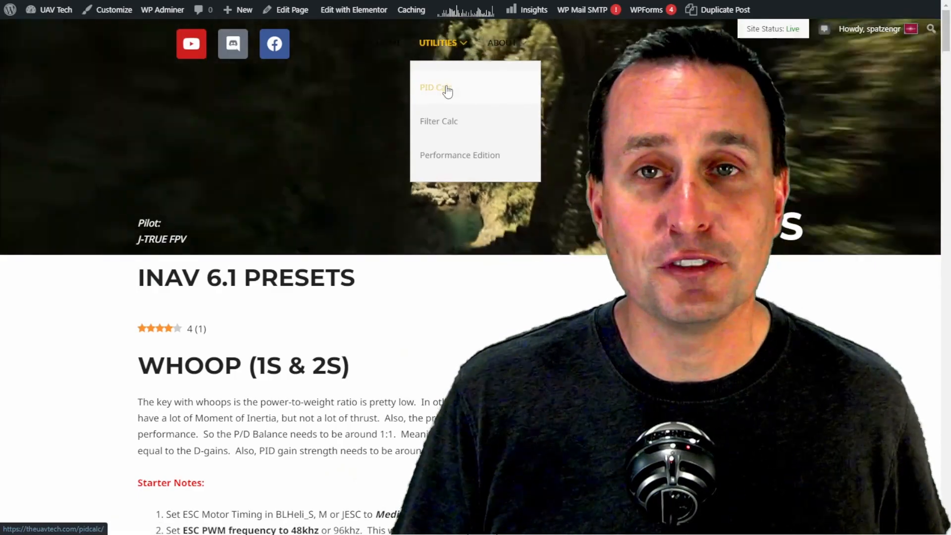
Step: Go to the PID Calc tool and bring up the iNAV Template's PIDs and multipliers
click(435, 88)
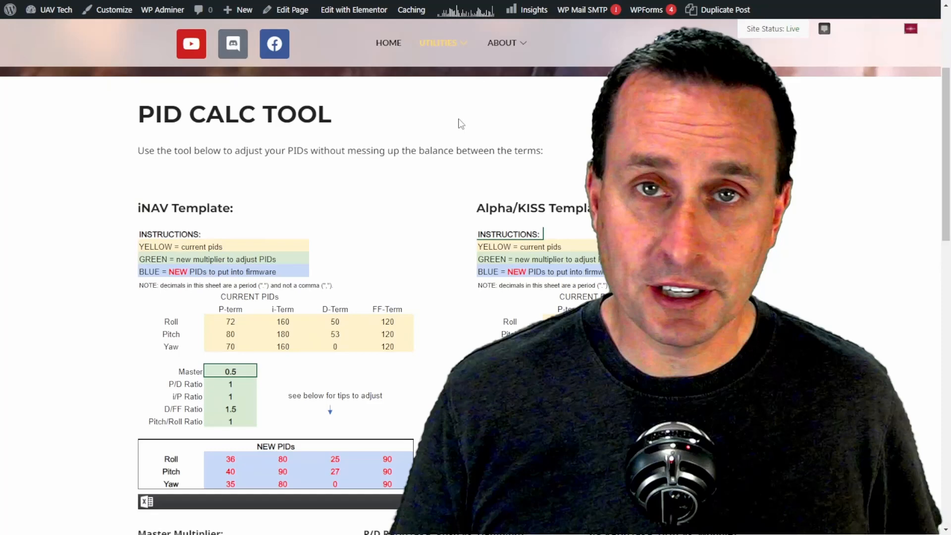
scroll(down, 3)
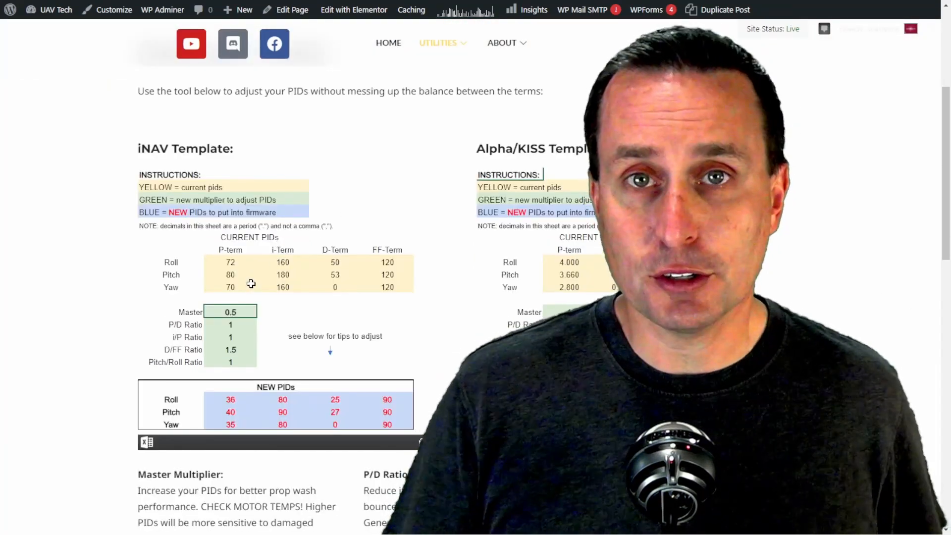
click(230, 262)
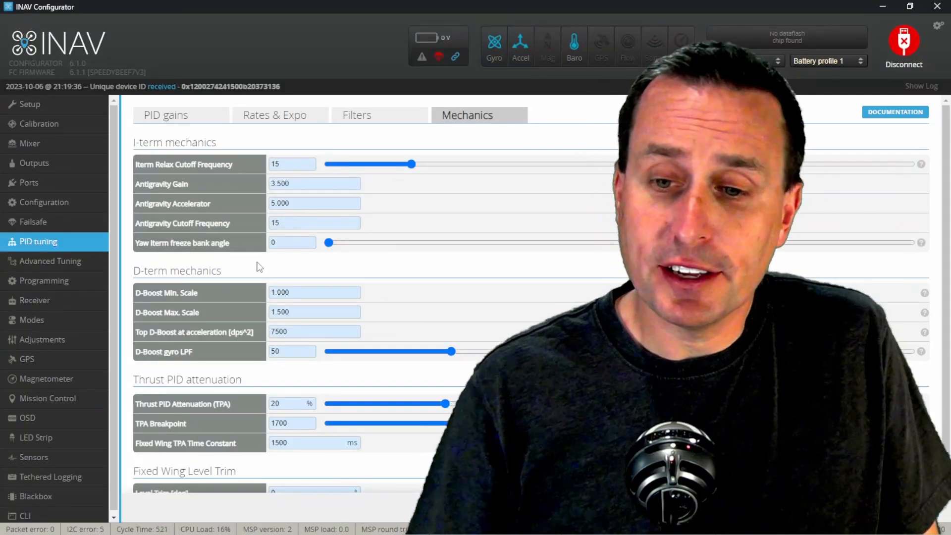
mouse_move(285, 286)
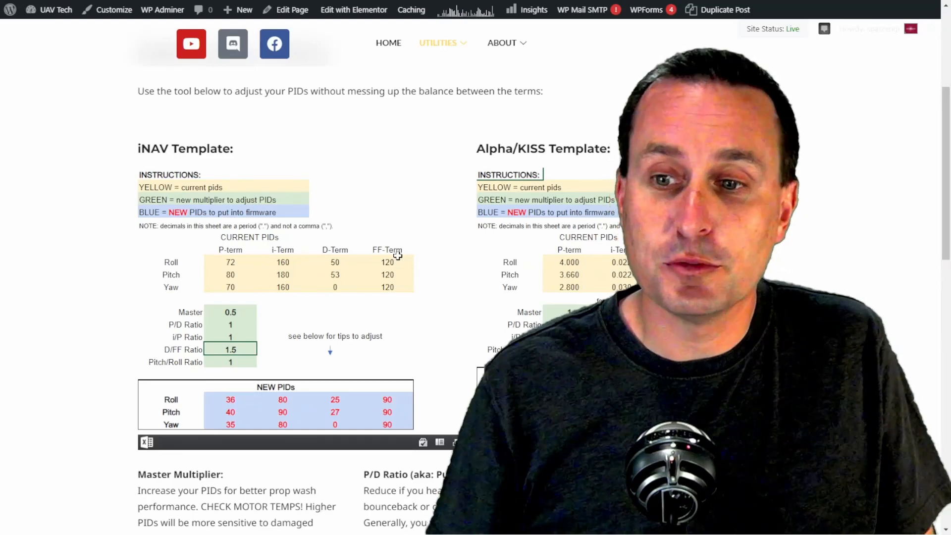
click(387, 286)
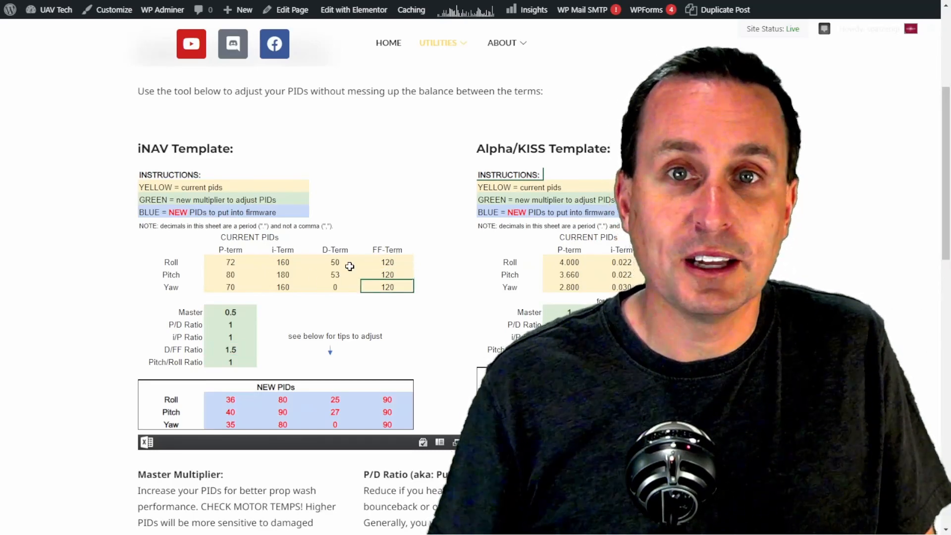
click(230, 349)
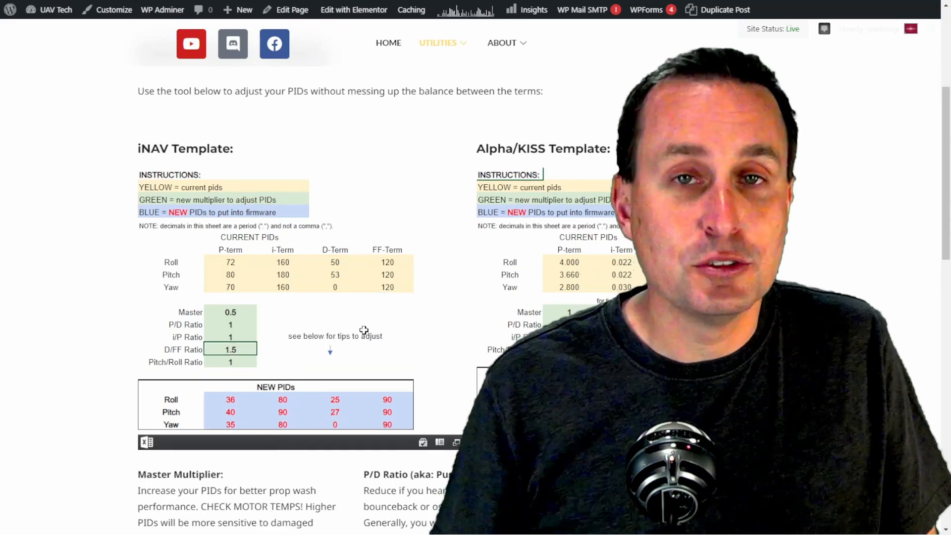